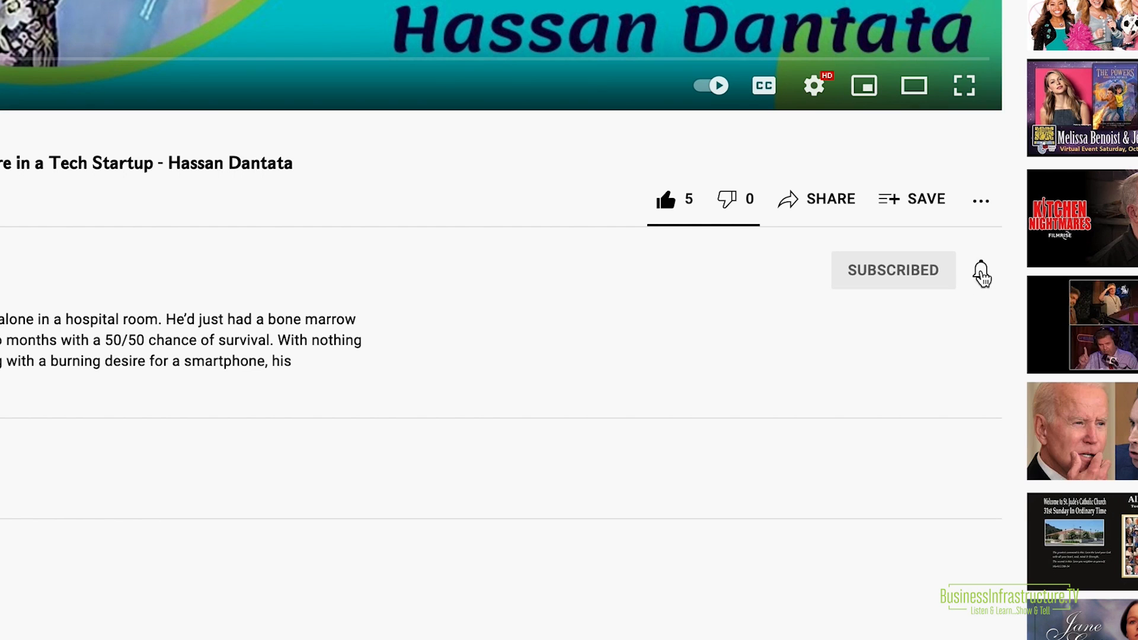
# - Turn on all notifications for the Hassan Dantata video's channel via the bell
pyautogui.click(982, 271)
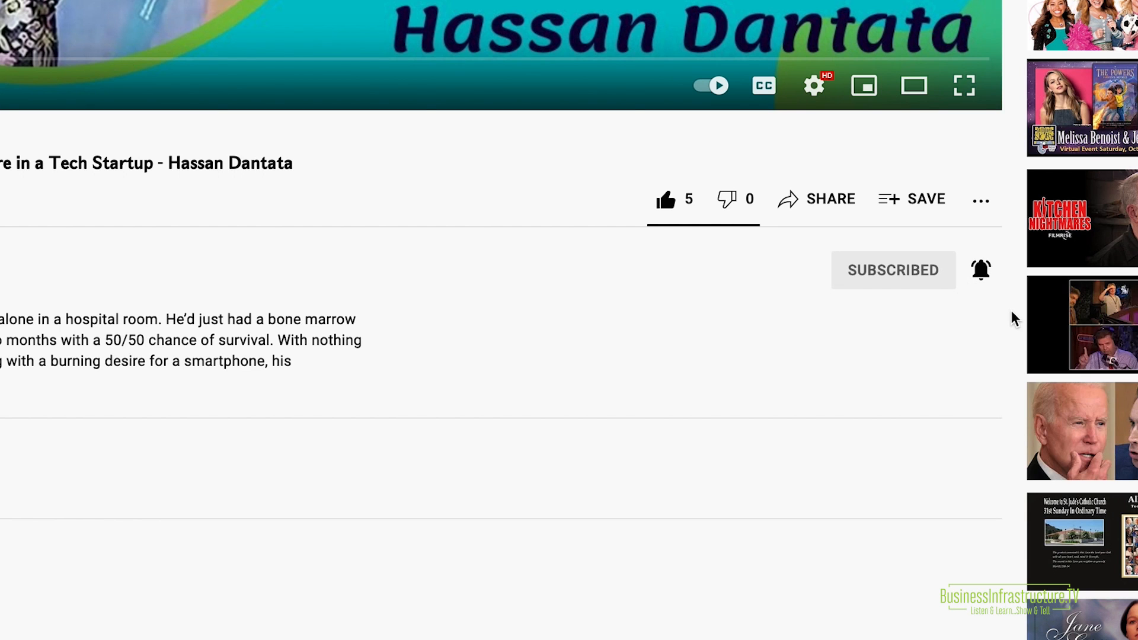